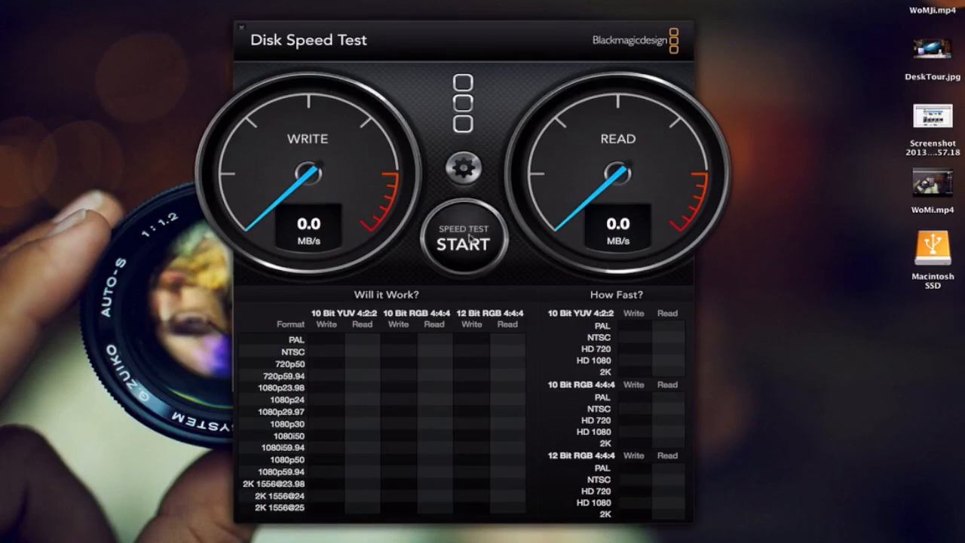
# Run the speed test on the hard drive, measuring about 87 MB/s write and read.
pyautogui.click(464, 241)
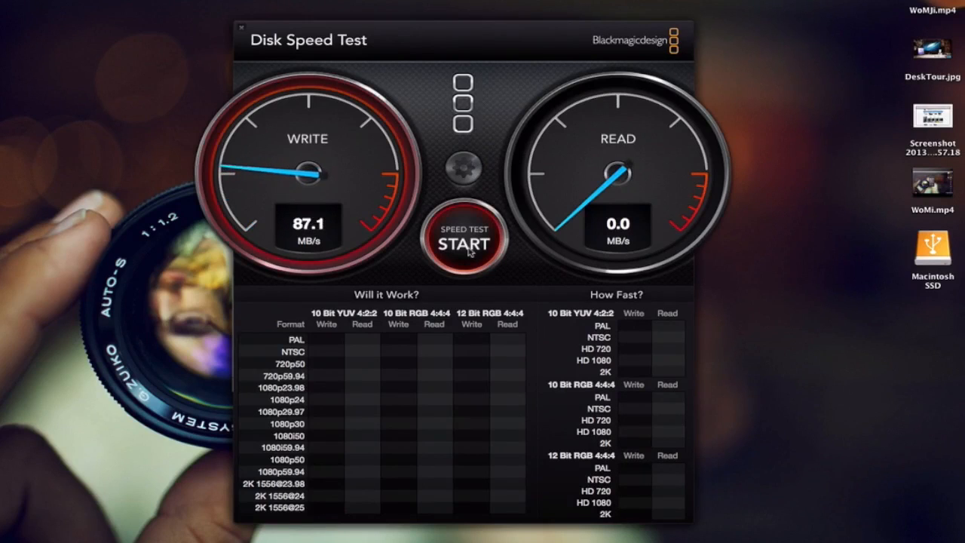
pyautogui.click(464, 243)
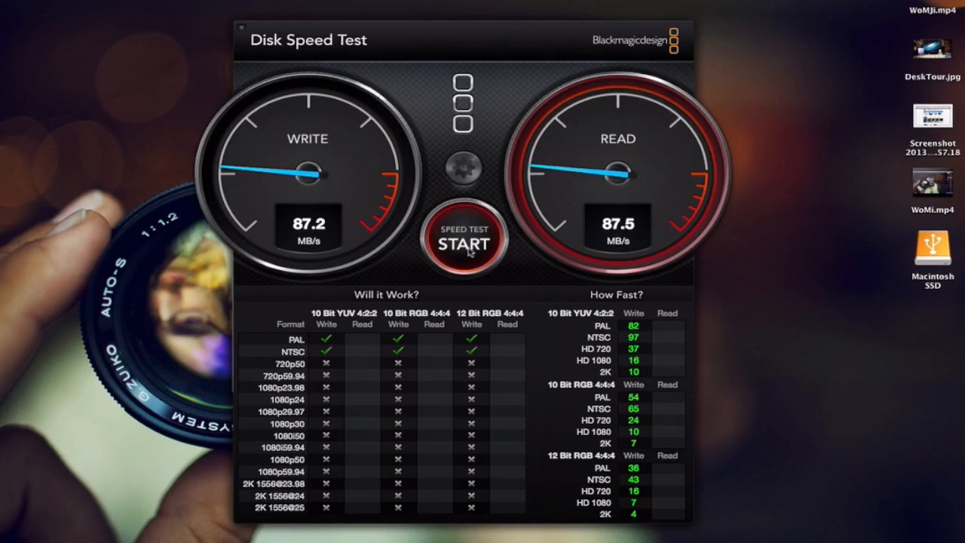
pyautogui.click(464, 243)
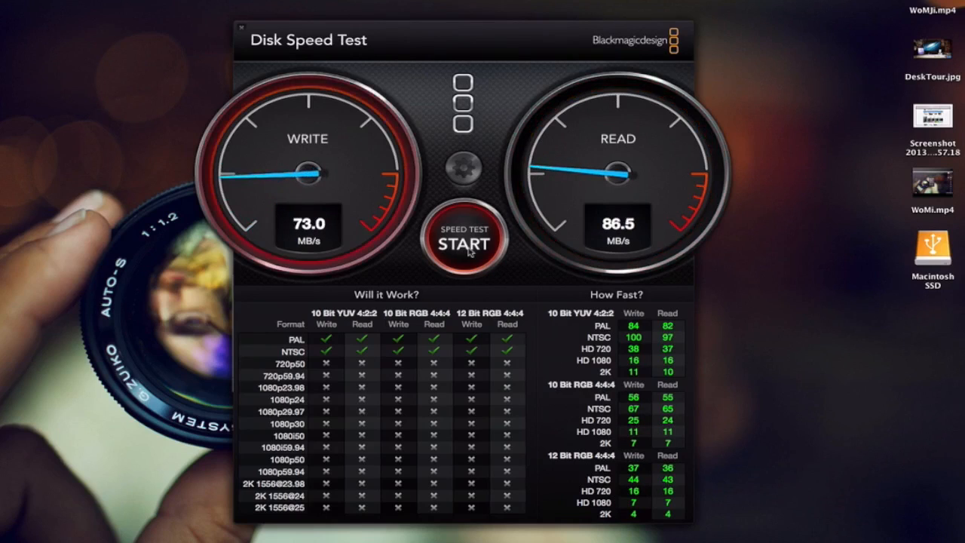
pyautogui.click(465, 239)
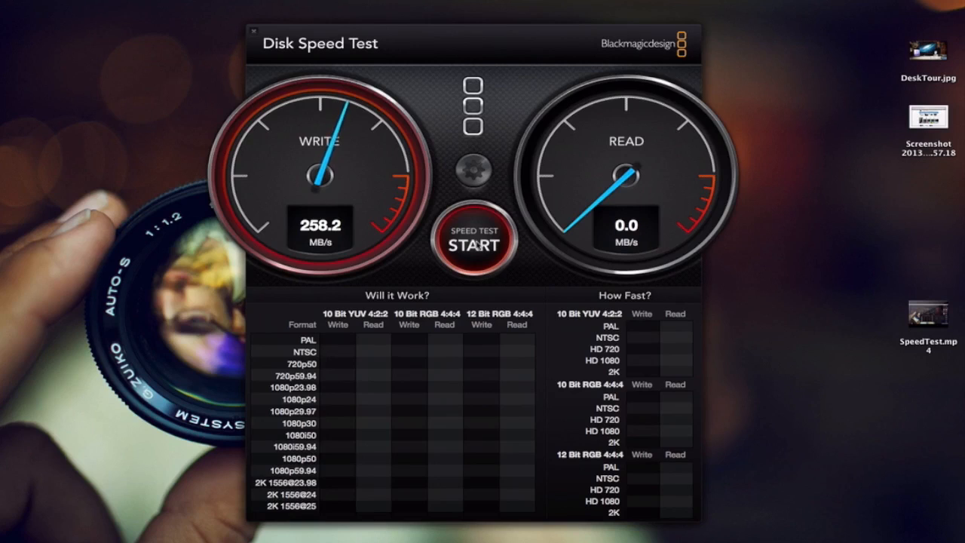
# Run the test on the Macintosh SSD, measuring about 257 MB/s write and 348 MB/s read.
pyautogui.click(473, 243)
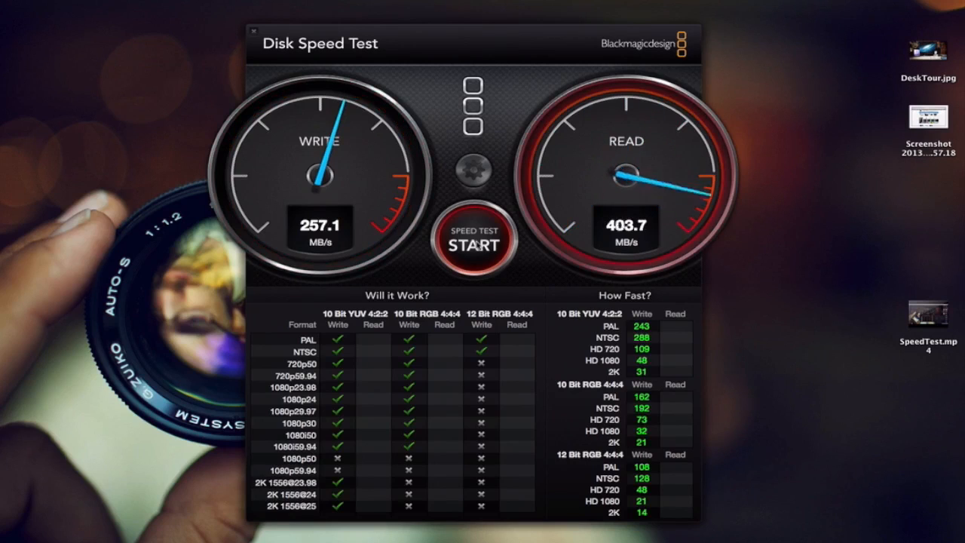
pyautogui.click(474, 241)
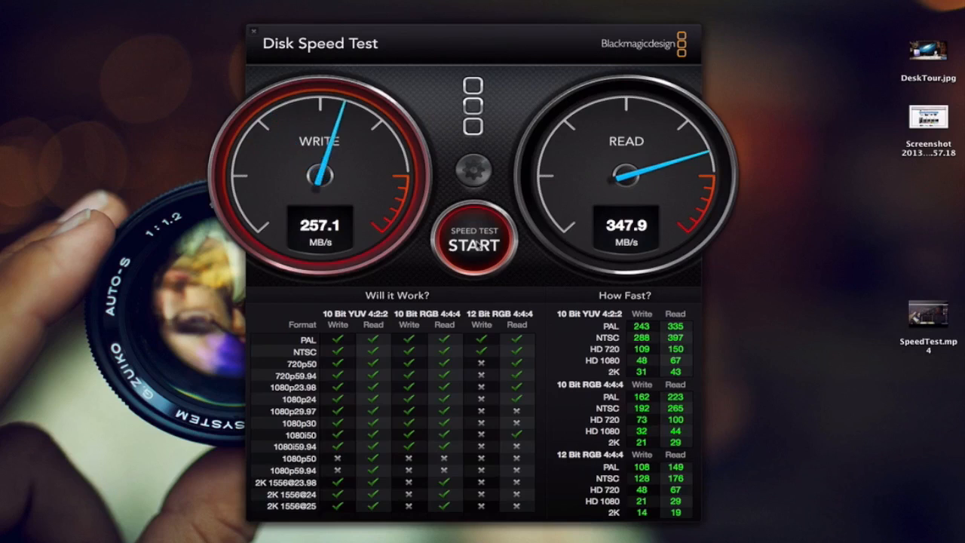